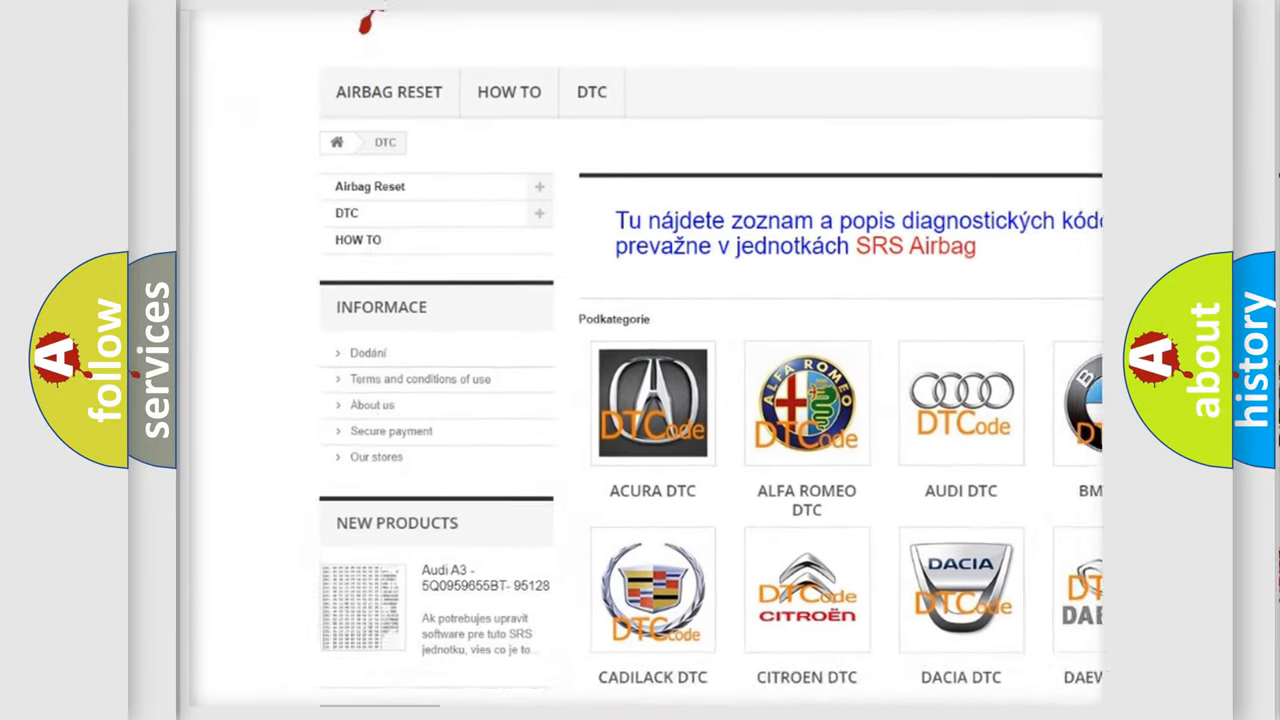
pyautogui.scroll(-3)
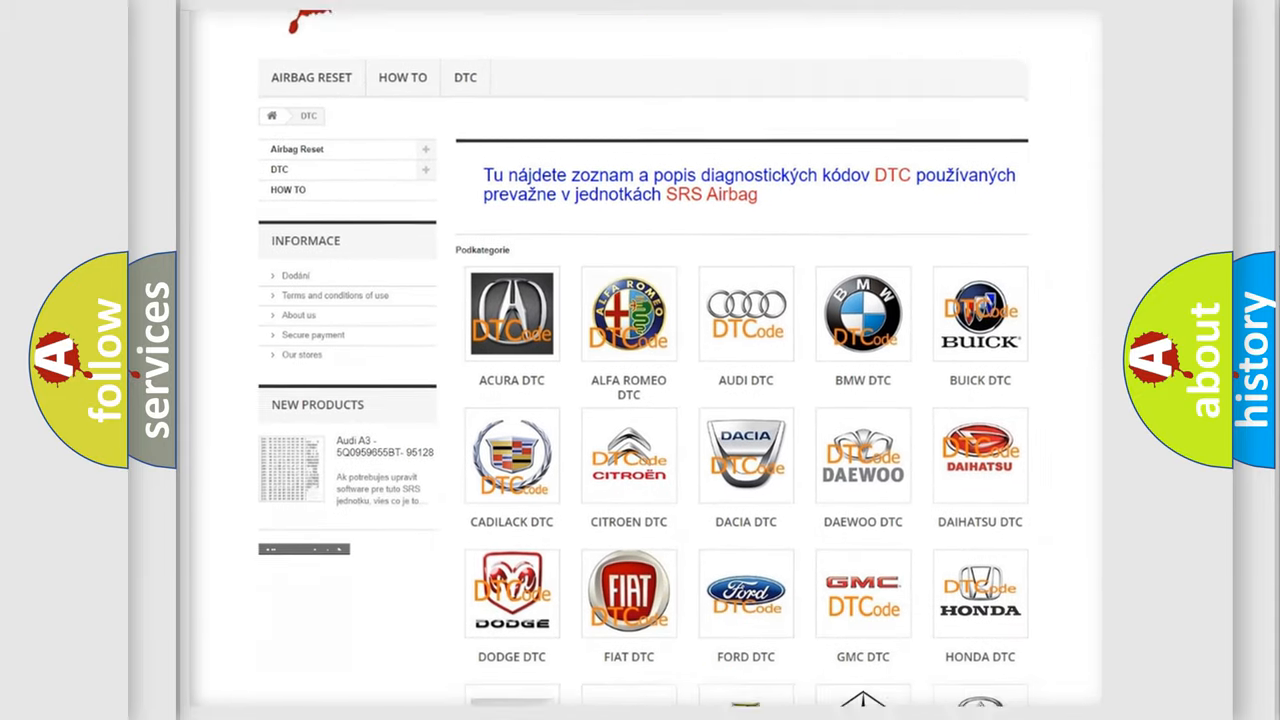
pyautogui.scroll(-3)
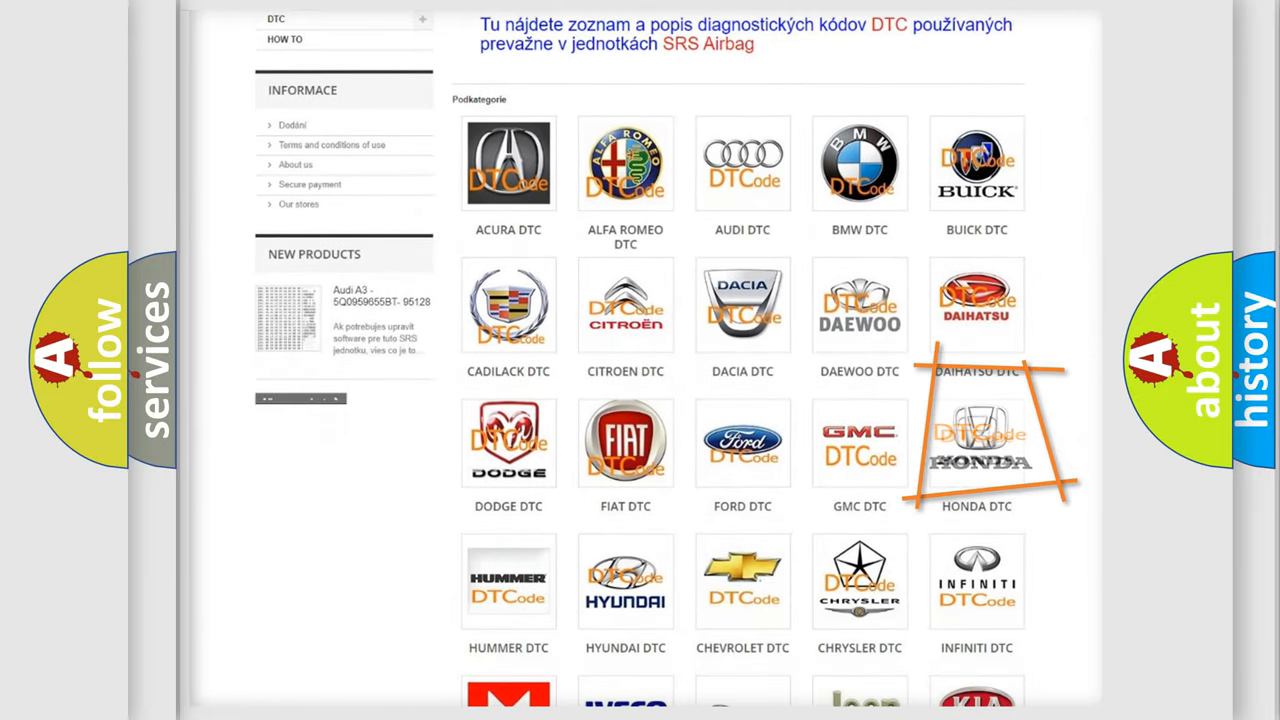